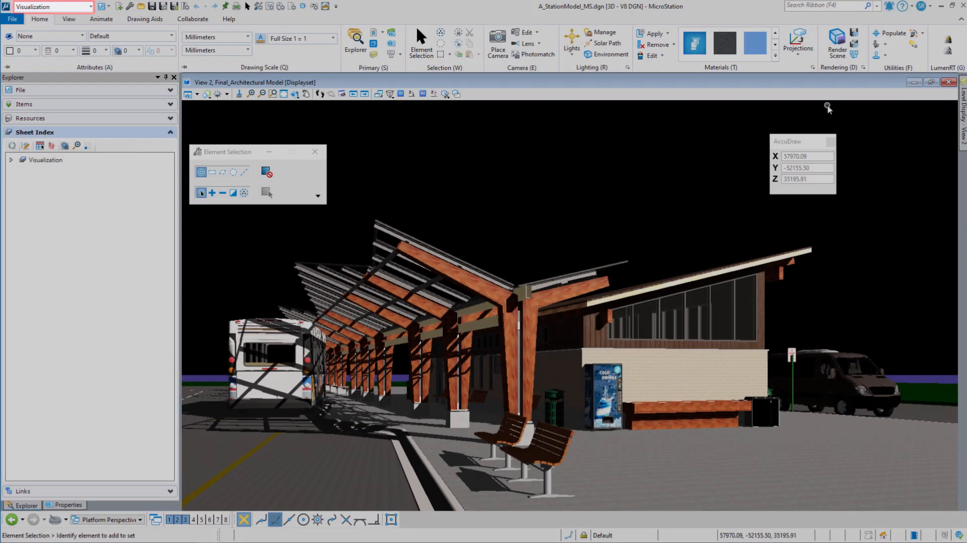
# Start a path-traced render of the bus station view in the Vue Rendering window.
pyautogui.click(39, 19)
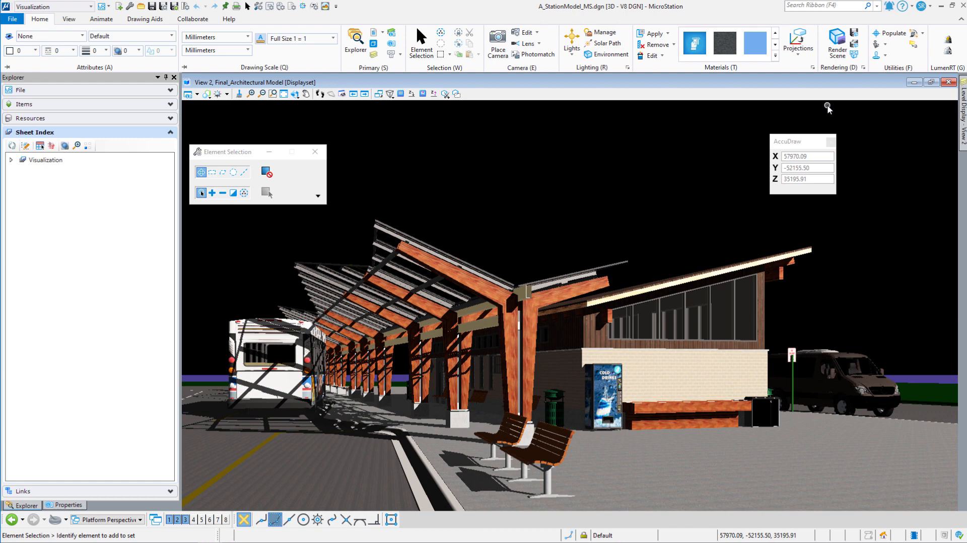
pyautogui.moveTo(829, 108)
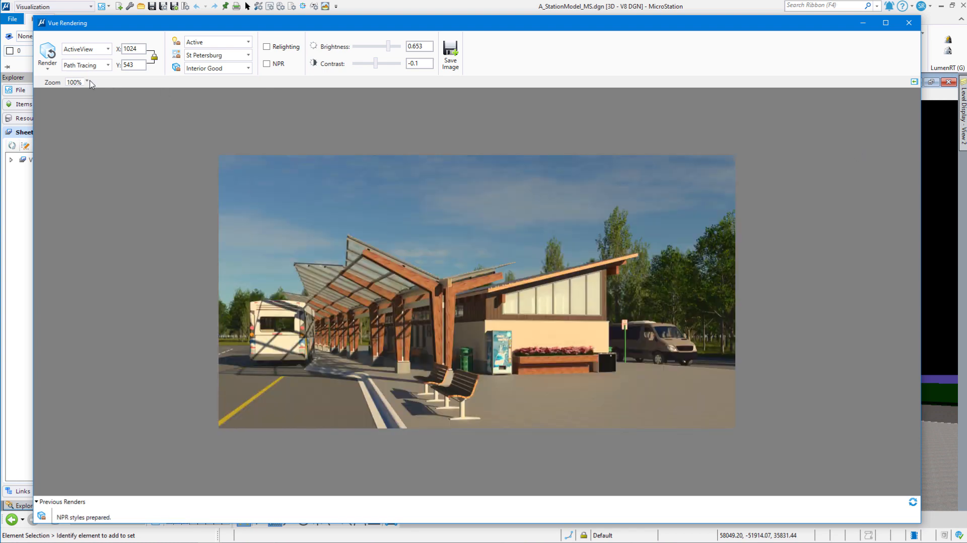
# Fit the rendered image to the window and enable non-photorealistic (NPR) rendering.
pyautogui.click(85, 82)
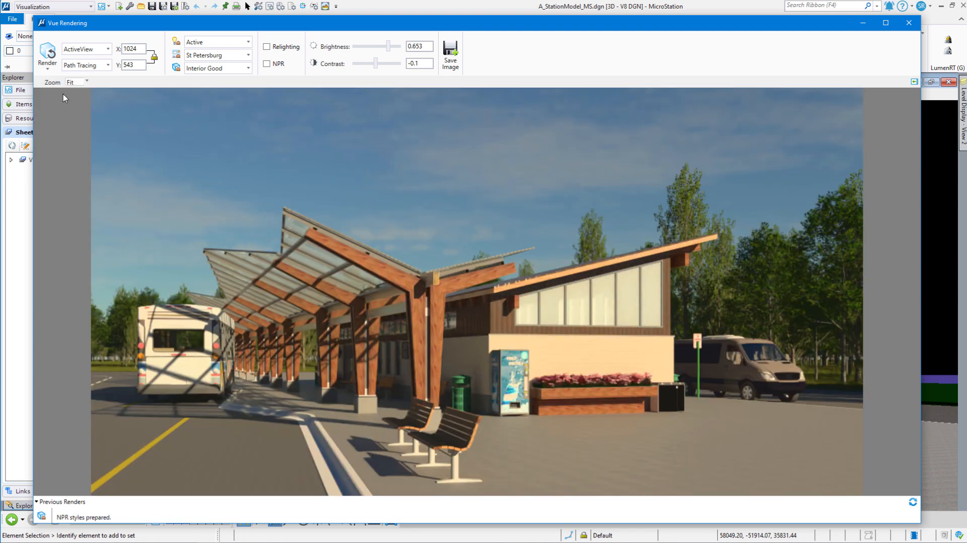
pyautogui.moveTo(112, 176)
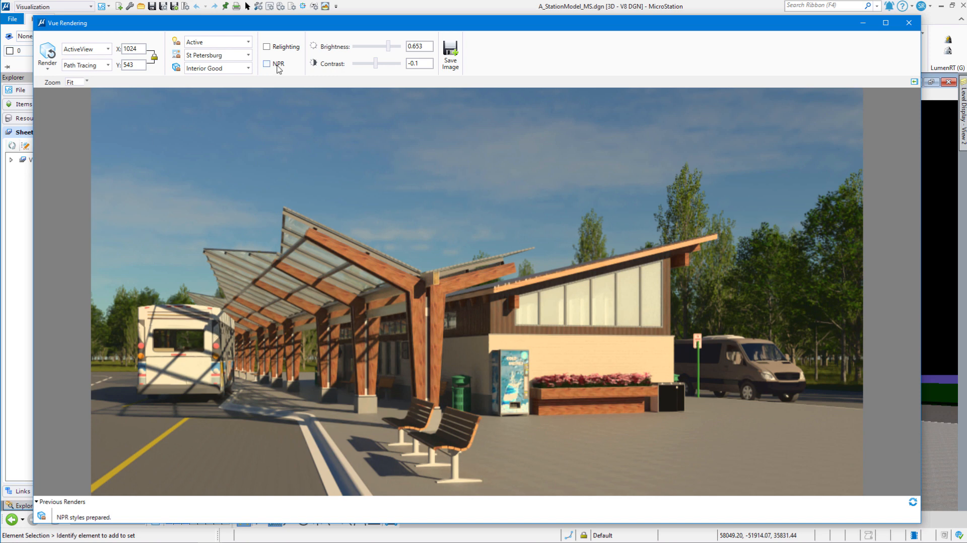
pyautogui.click(267, 64)
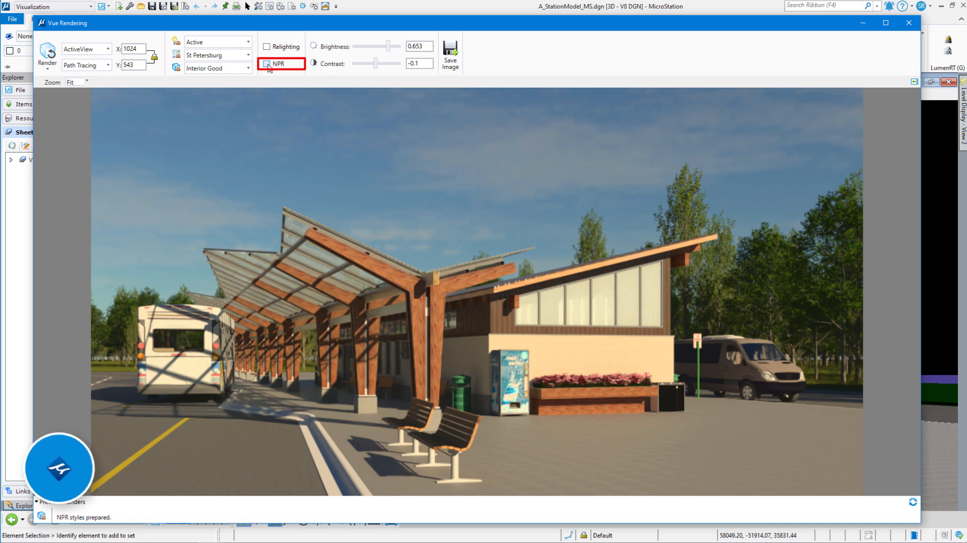
pyautogui.click(266, 64)
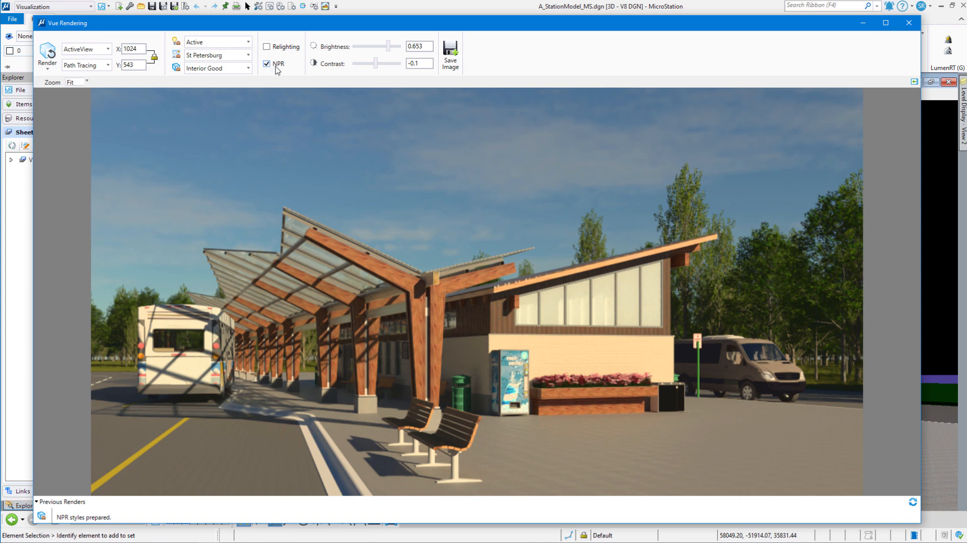
# Show the NPR Effects page of the post-render settings, via the Relighting page.
pyautogui.click(912, 81)
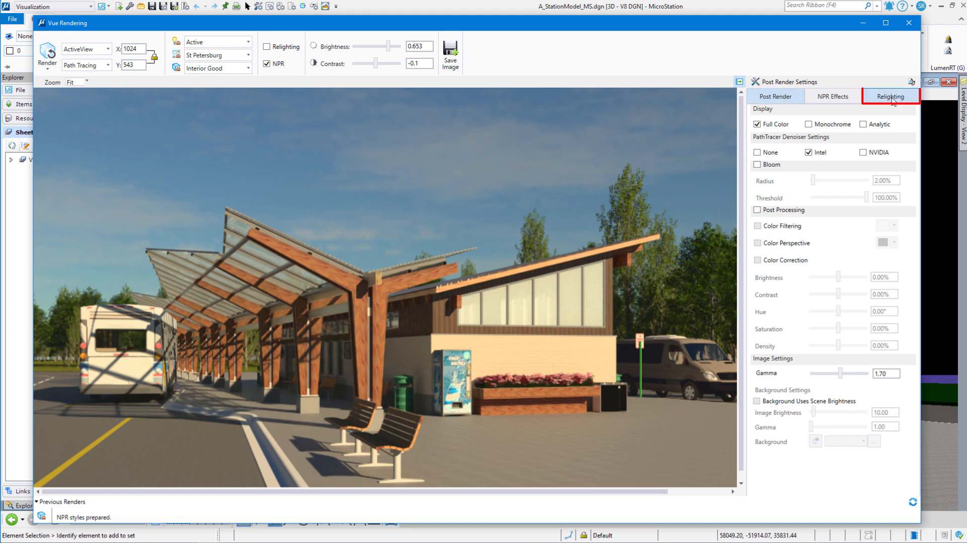
pyautogui.click(889, 96)
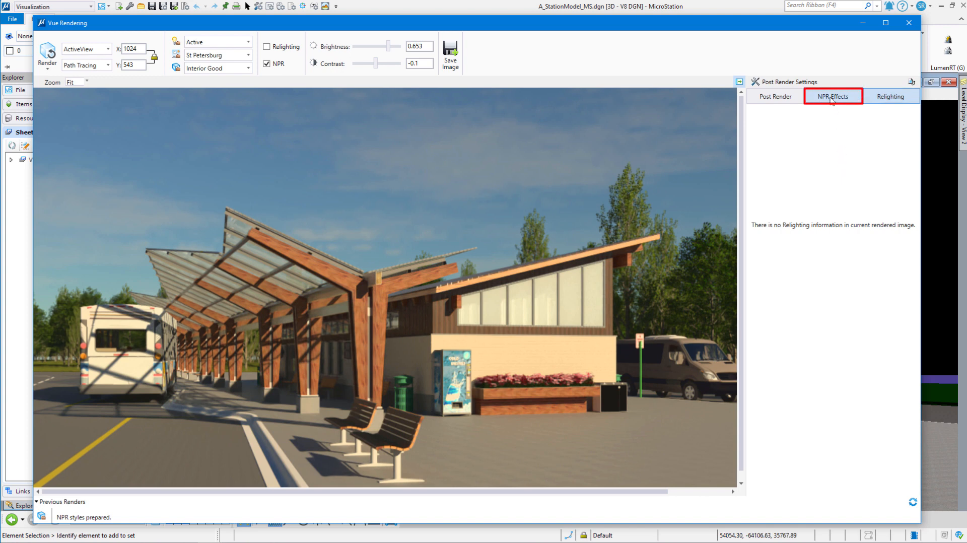
pyautogui.click(832, 96)
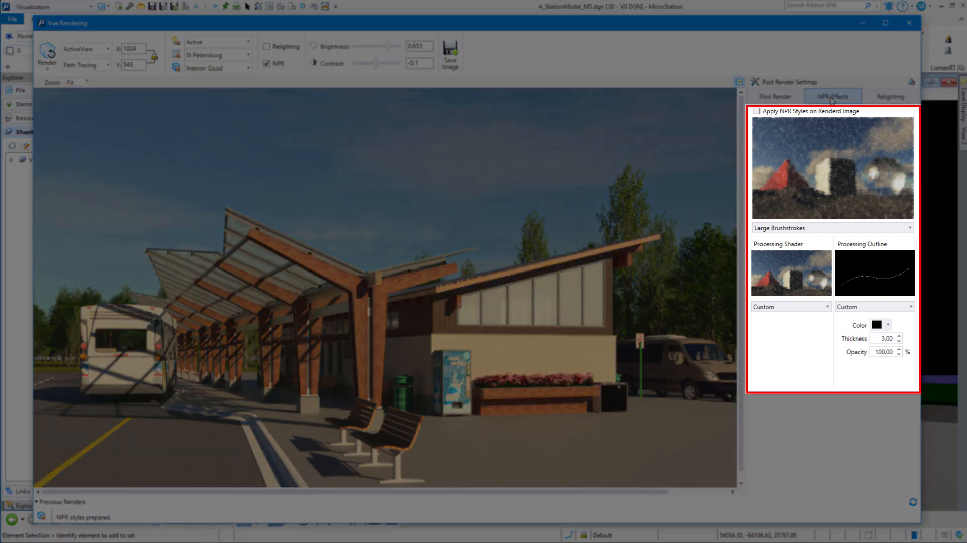
pyautogui.moveTo(830, 130)
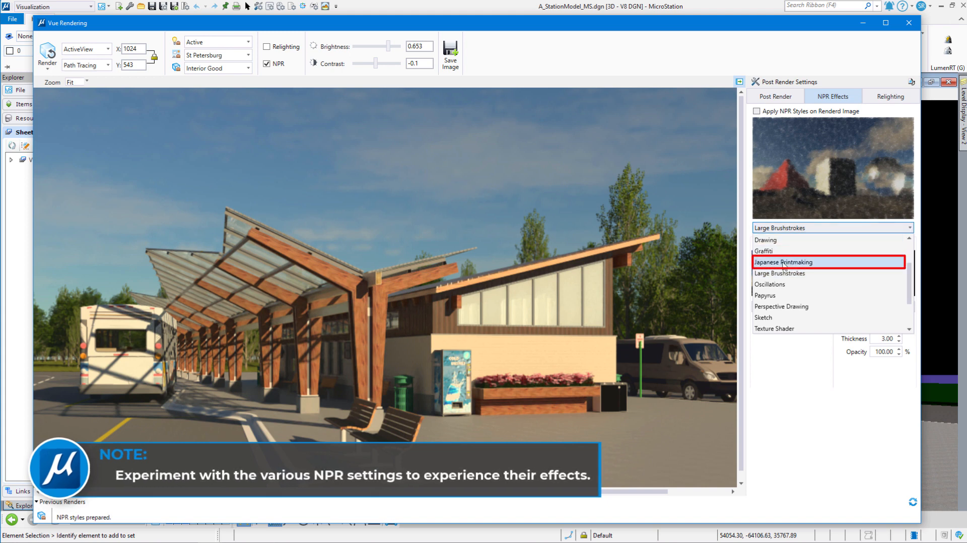
# Apply the Japanese Printmaking NPR style to the rendered station image.
pyautogui.click(782, 261)
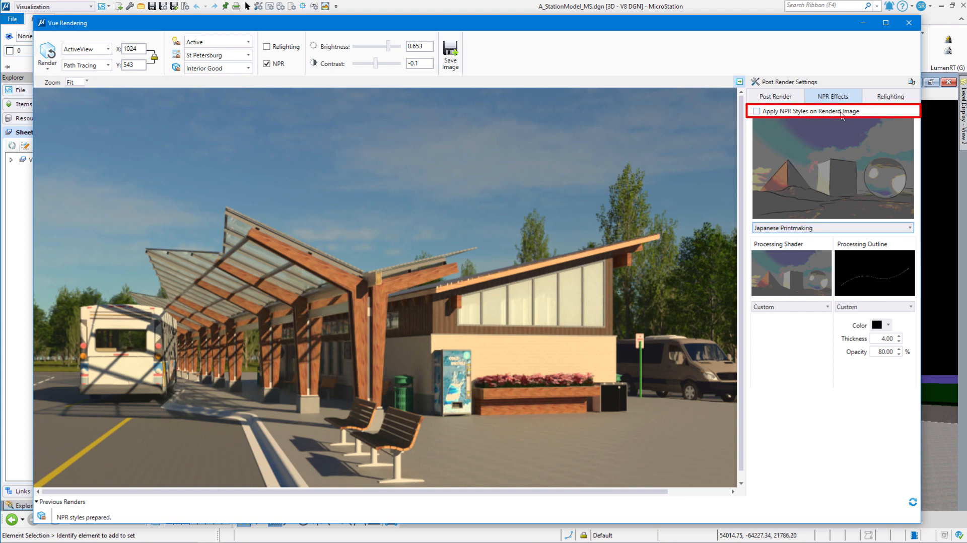
pyautogui.moveTo(825, 130)
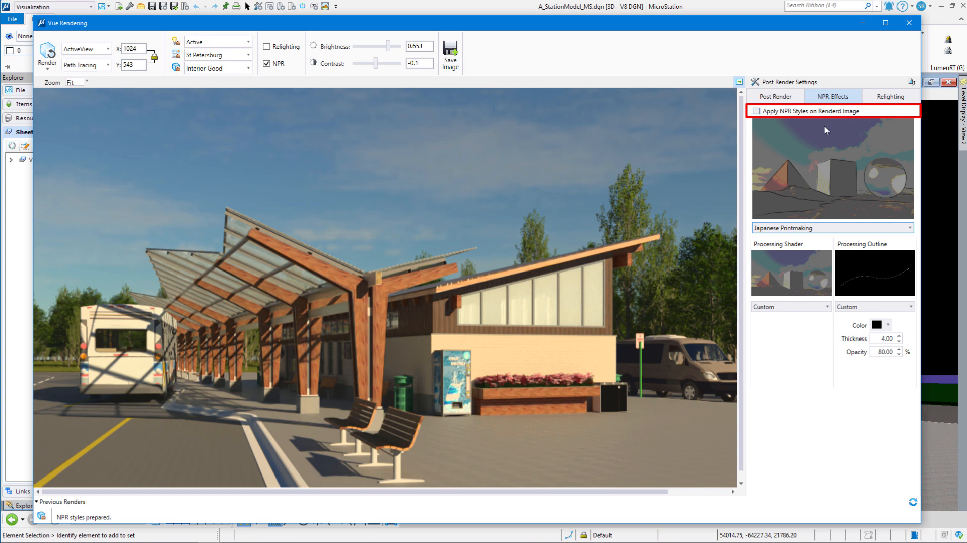
pyautogui.click(756, 111)
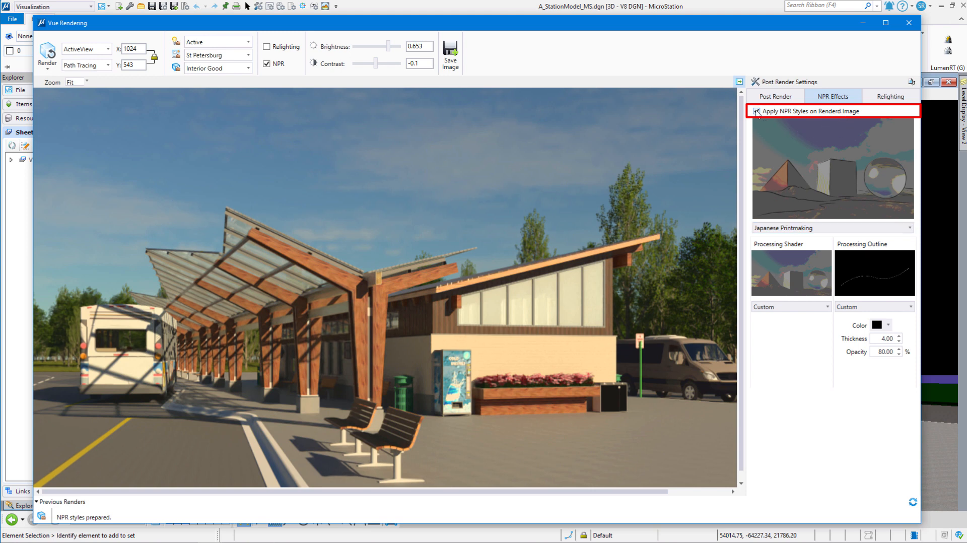
pyautogui.click(756, 111)
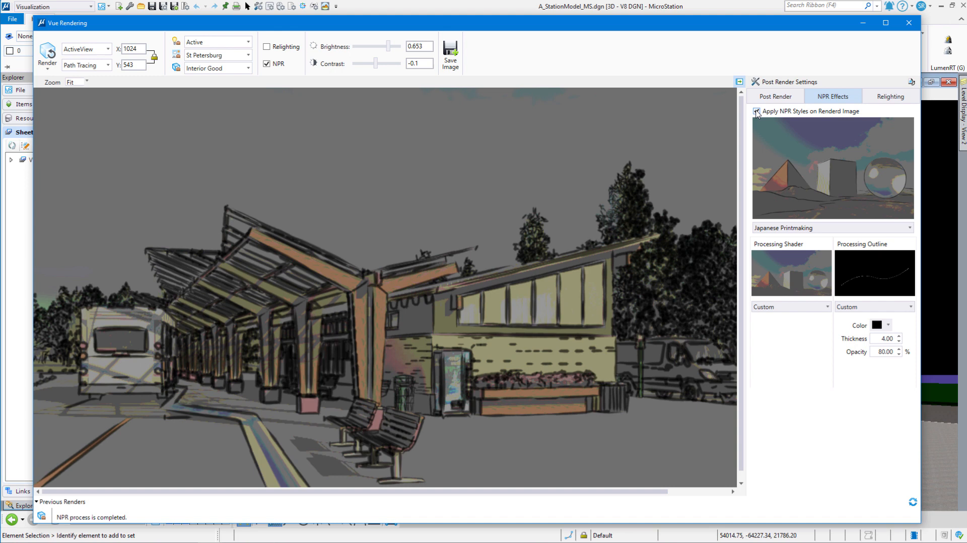
pyautogui.click(757, 111)
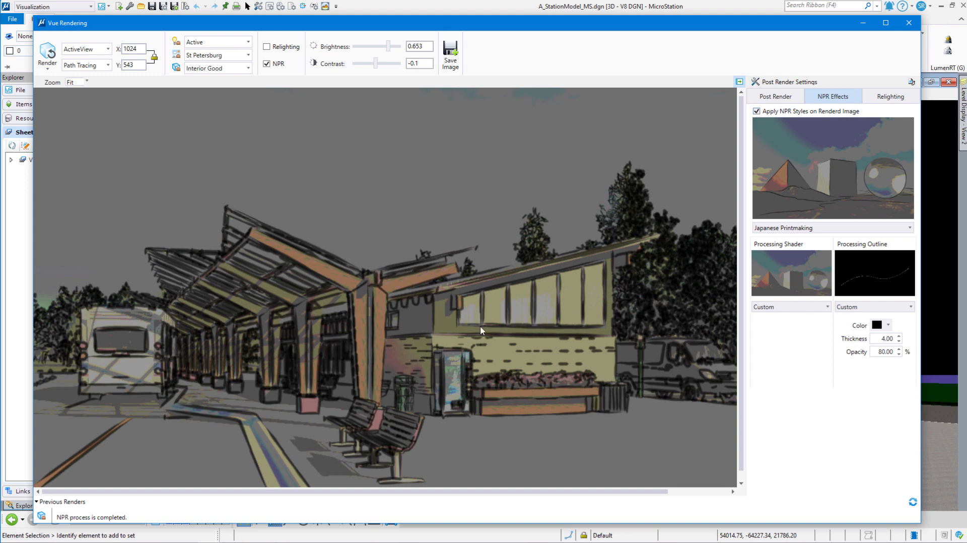
pyautogui.moveTo(381, 328)
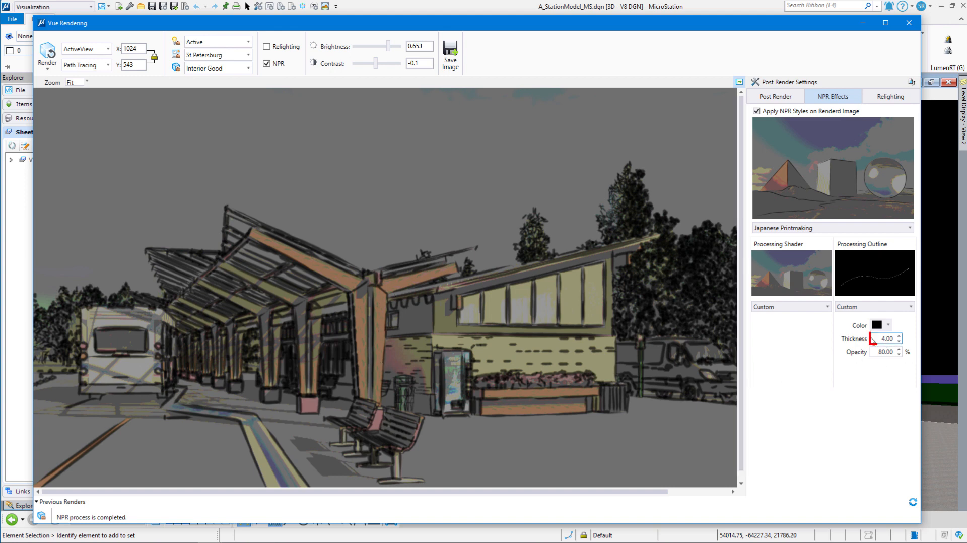
# Reduce the Japanese Printmaking outline thickness from 4.00 to 2.00 and list the other NPR styles.
pyautogui.tripleClick(884, 338)
pyautogui.write('1')
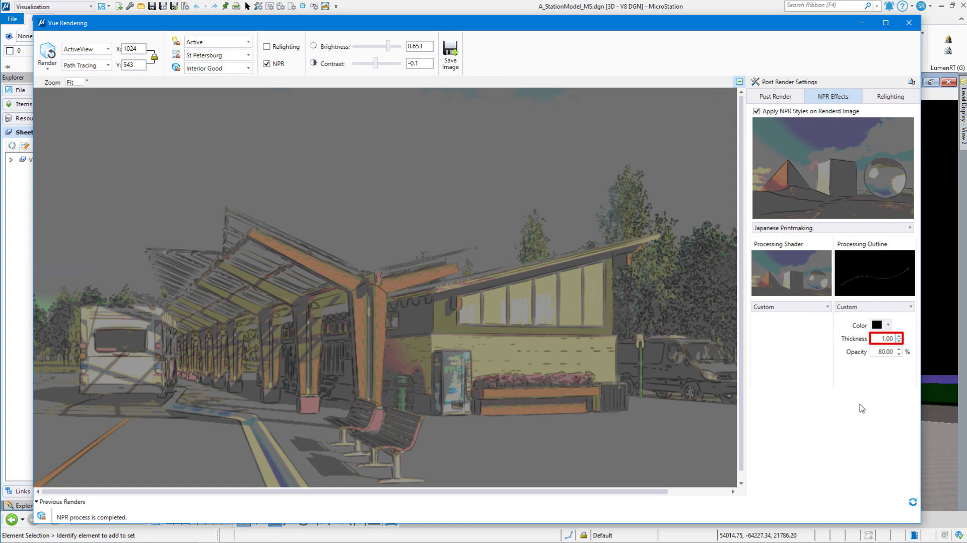
pyautogui.moveTo(856, 378)
pyautogui.write('2')
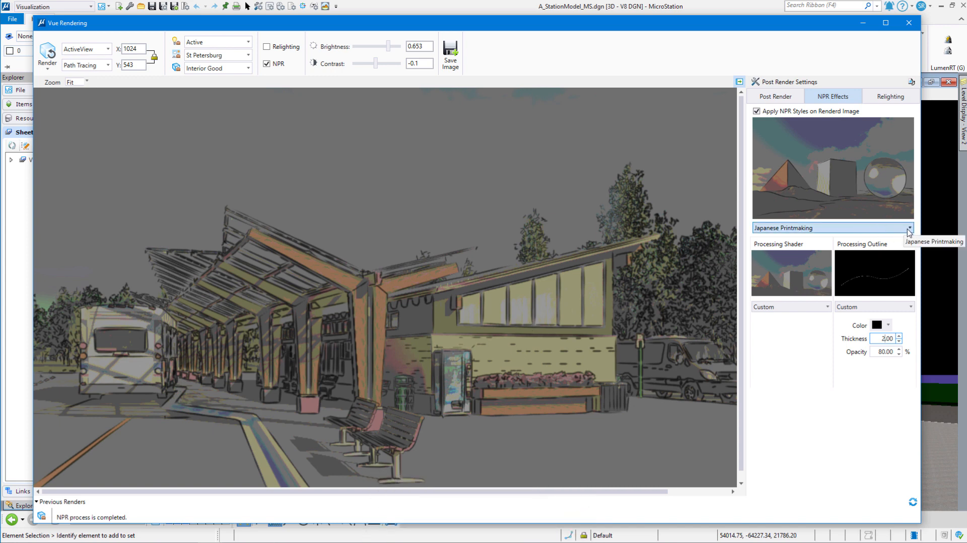
pyautogui.click(906, 227)
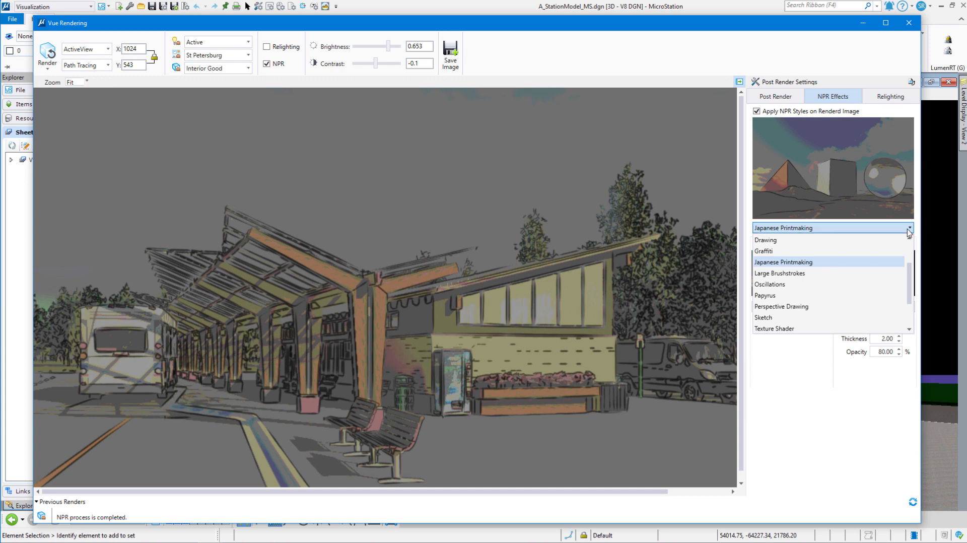
pyautogui.moveTo(792, 272)
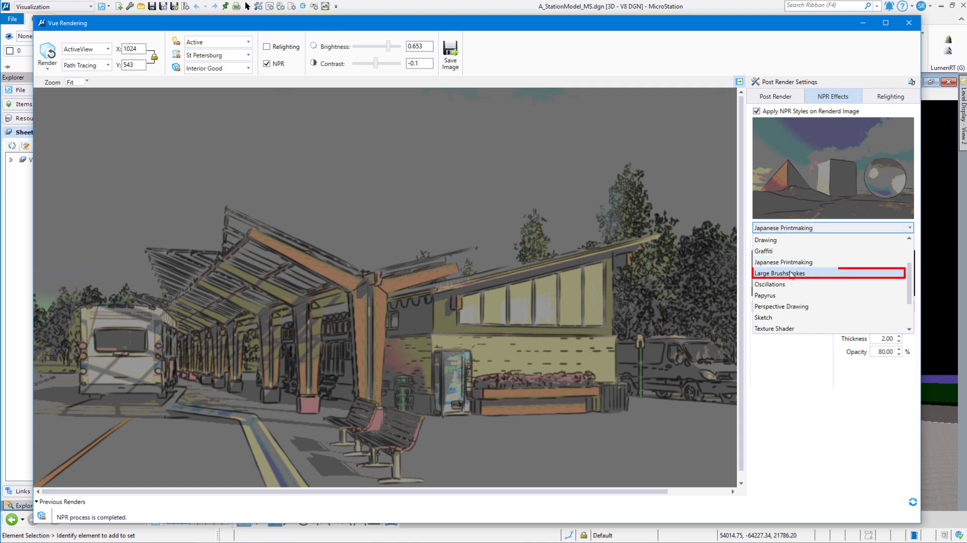
# Switch the render to the Large Brushstrokes NPR style.
pyautogui.click(783, 273)
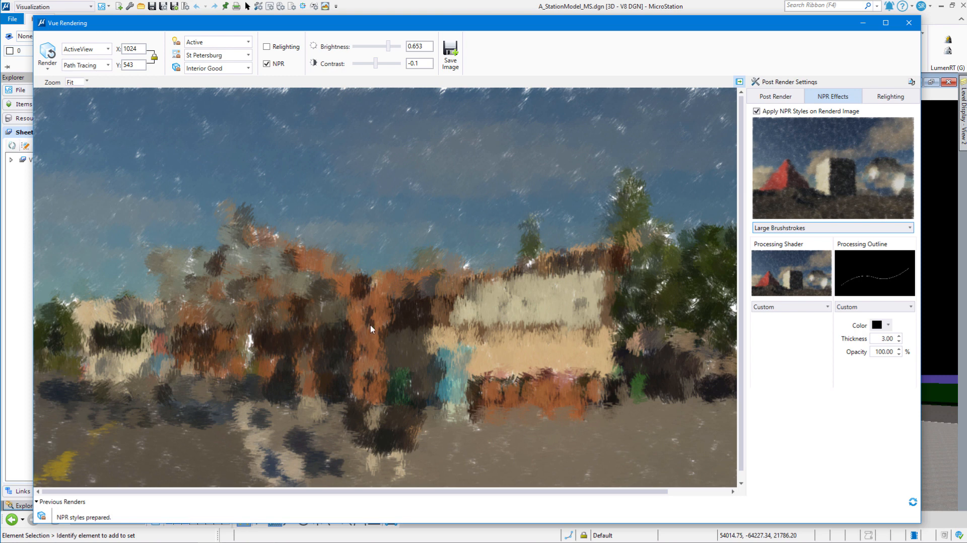
pyautogui.moveTo(344, 283)
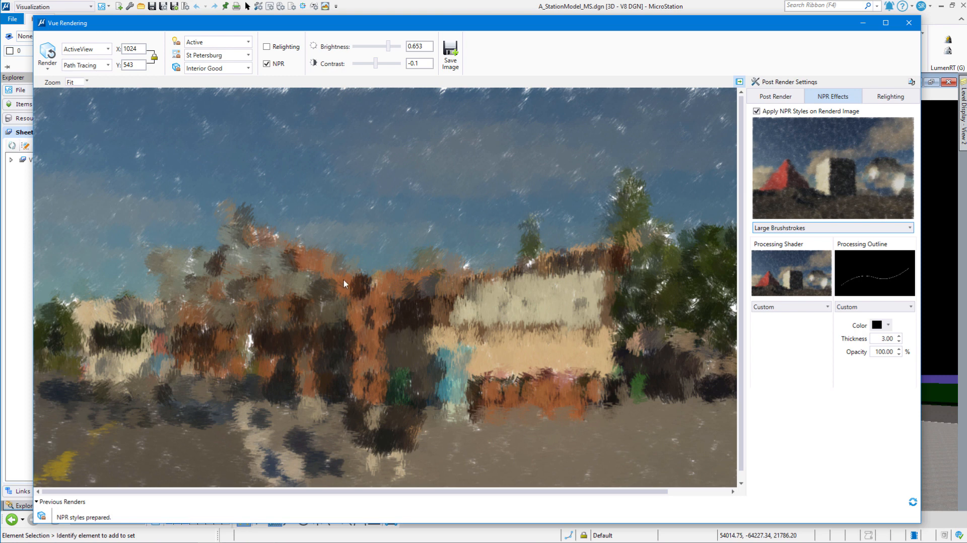
pyautogui.moveTo(814, 339)
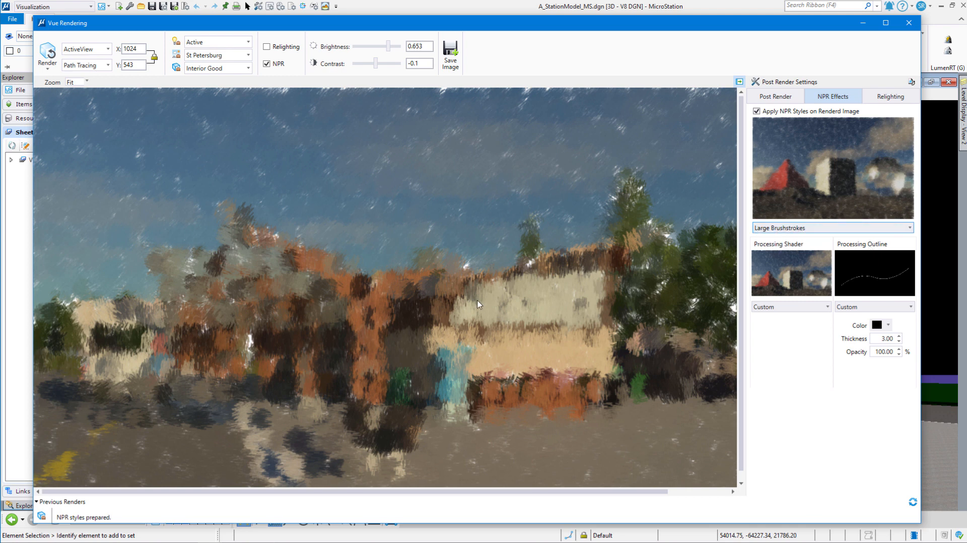
pyautogui.moveTo(470, 315)
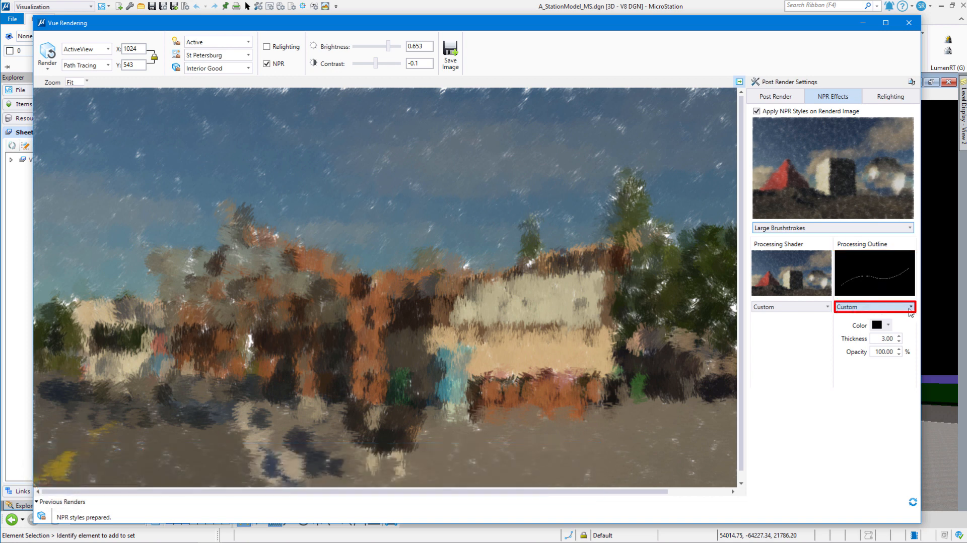
# Set the processing outline to Watercolor with the Painting 3 shader at thickness 10.
pyautogui.click(910, 307)
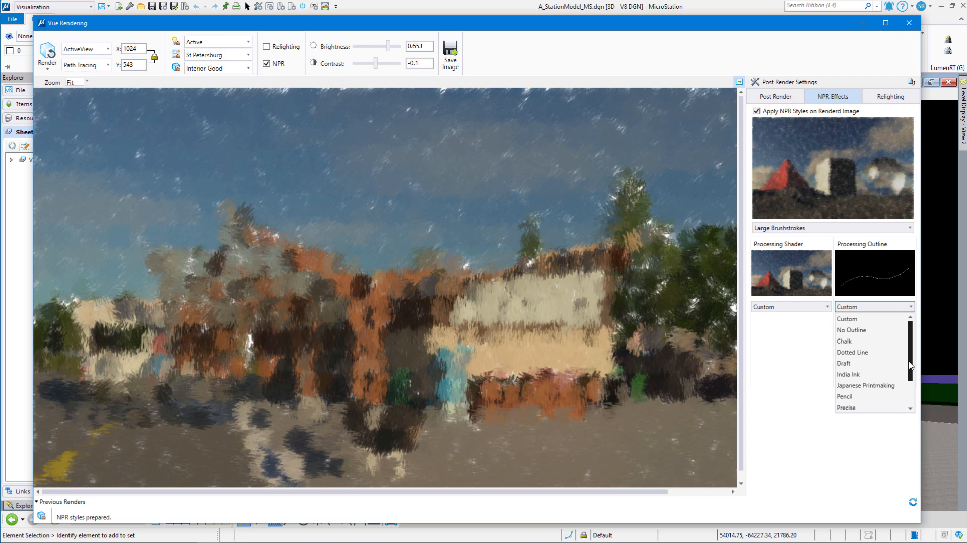
pyautogui.scroll(-3)
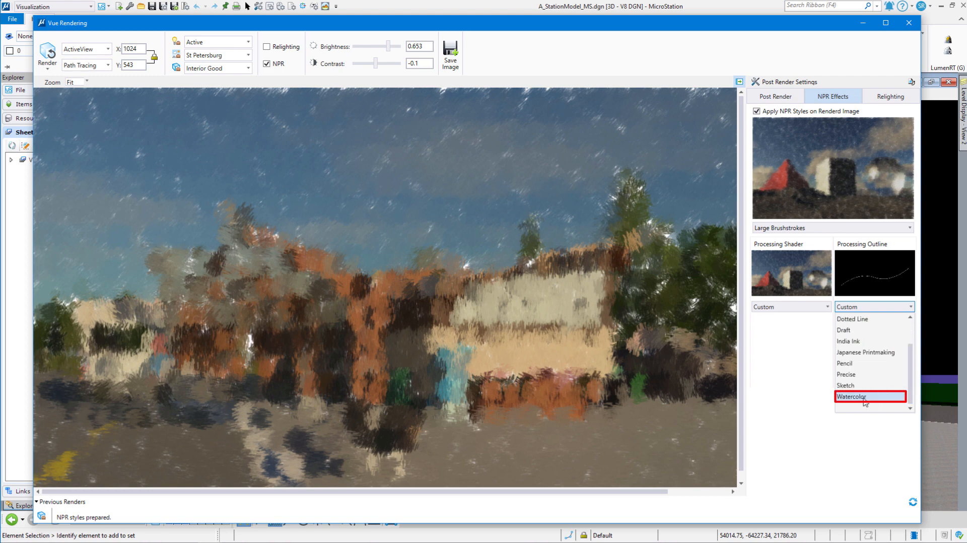
pyautogui.click(853, 396)
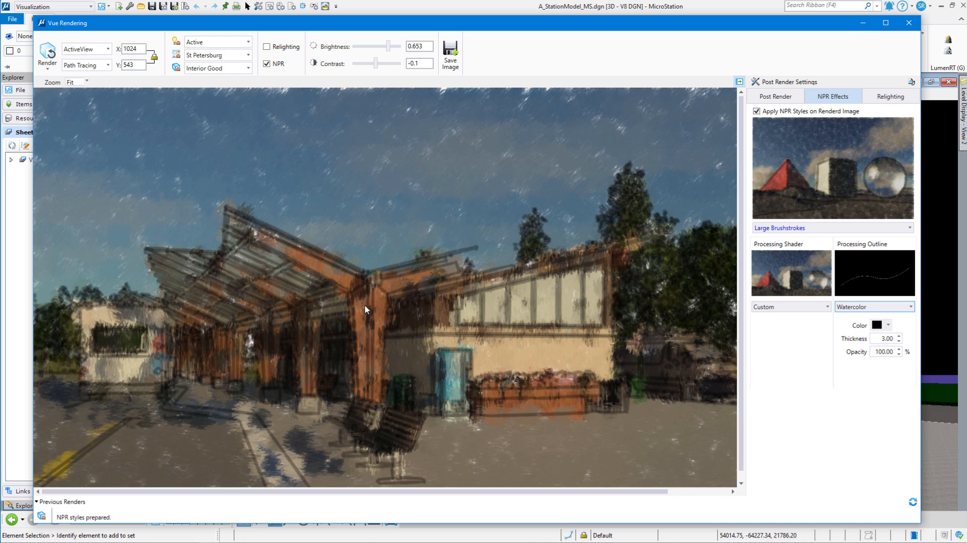
pyautogui.moveTo(379, 308)
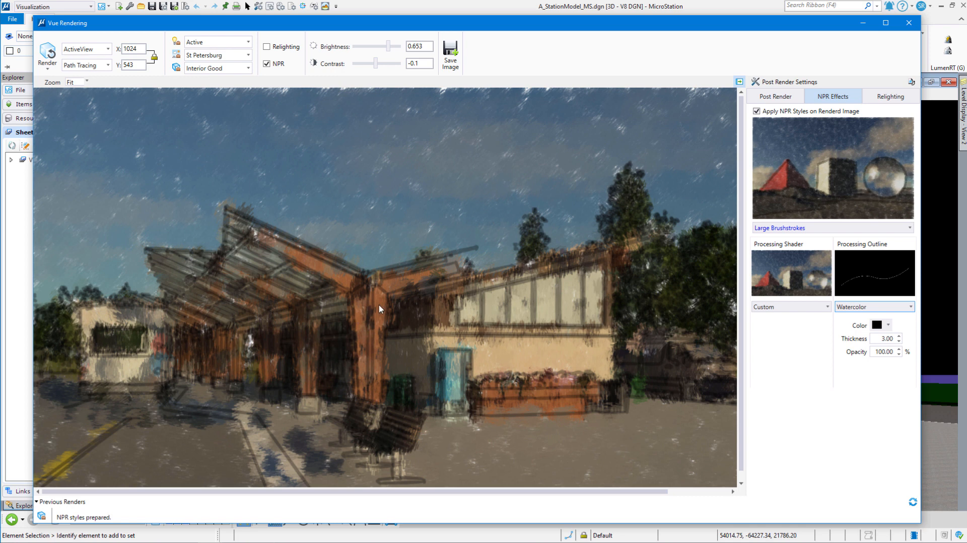
pyautogui.moveTo(787, 401)
pyautogui.write('1')
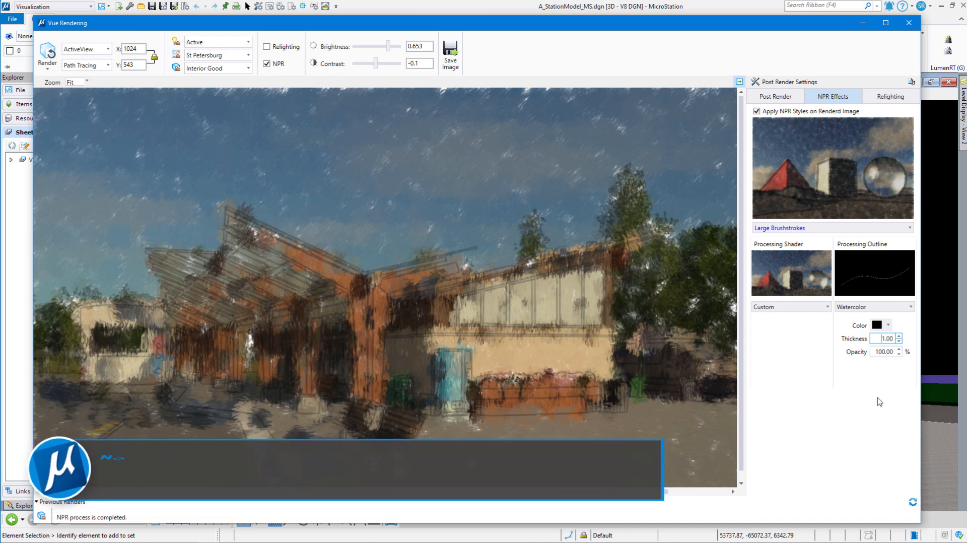
pyautogui.tripleClick(885, 338)
pyautogui.write('10')
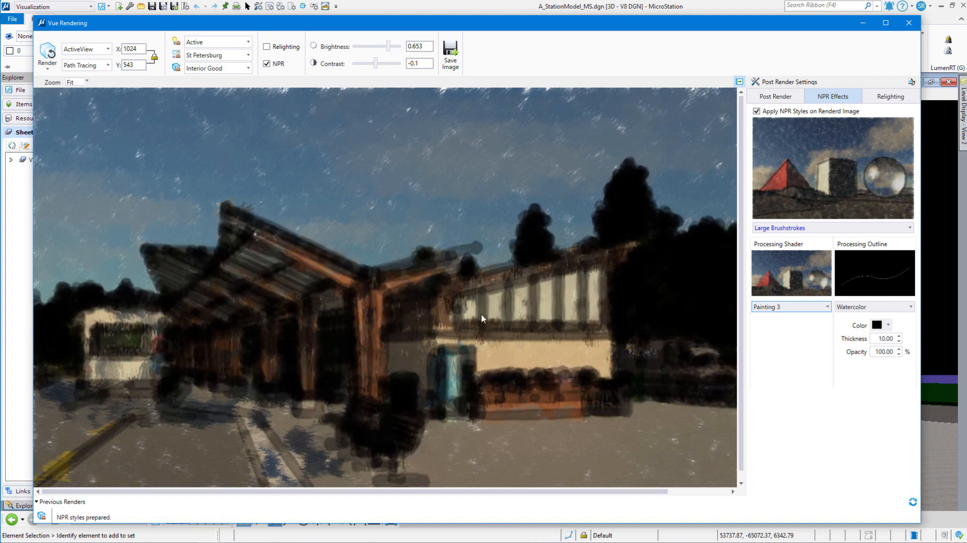
# Cut the outline thickness to 2 and choose the Toon NPR style preset.
pyautogui.tripleClick(884, 338)
pyautogui.write('2')
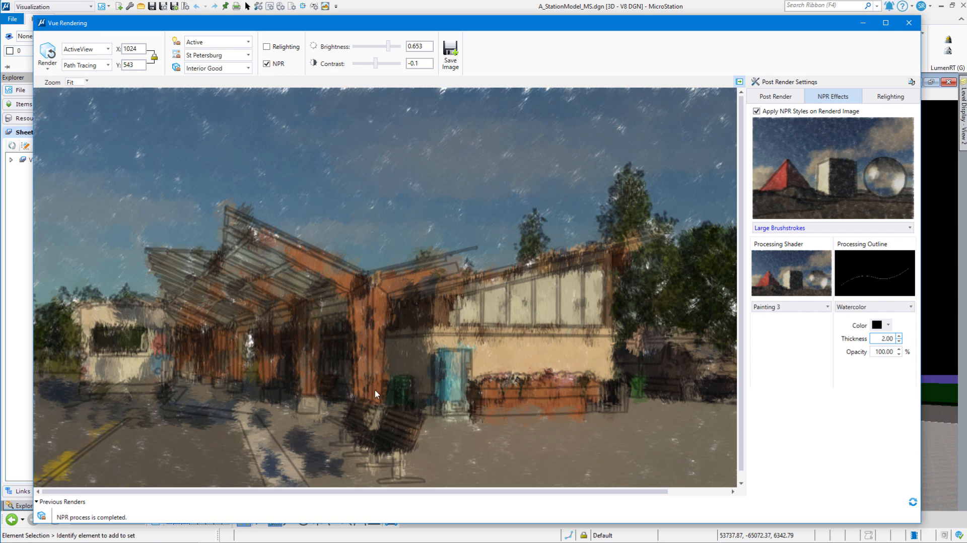
pyautogui.moveTo(815, 399)
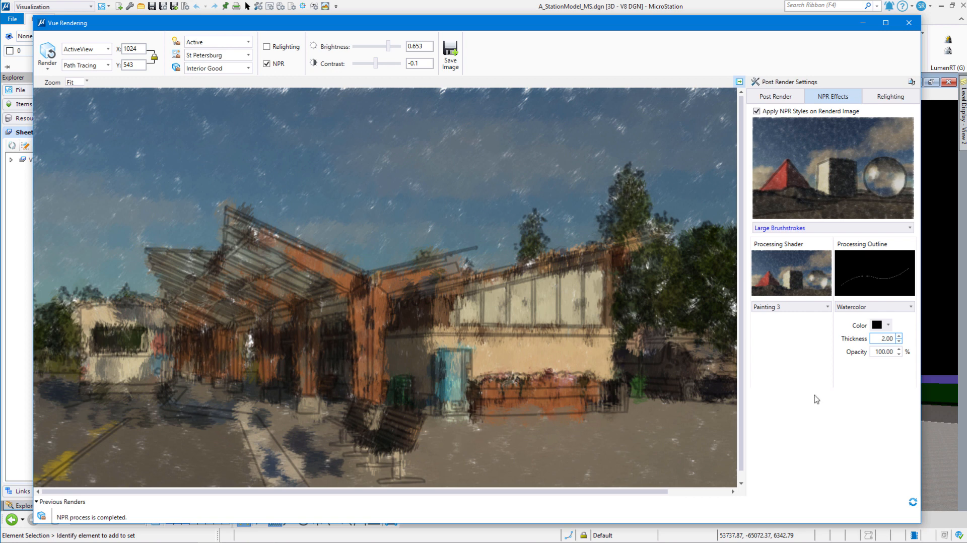
pyautogui.click(907, 227)
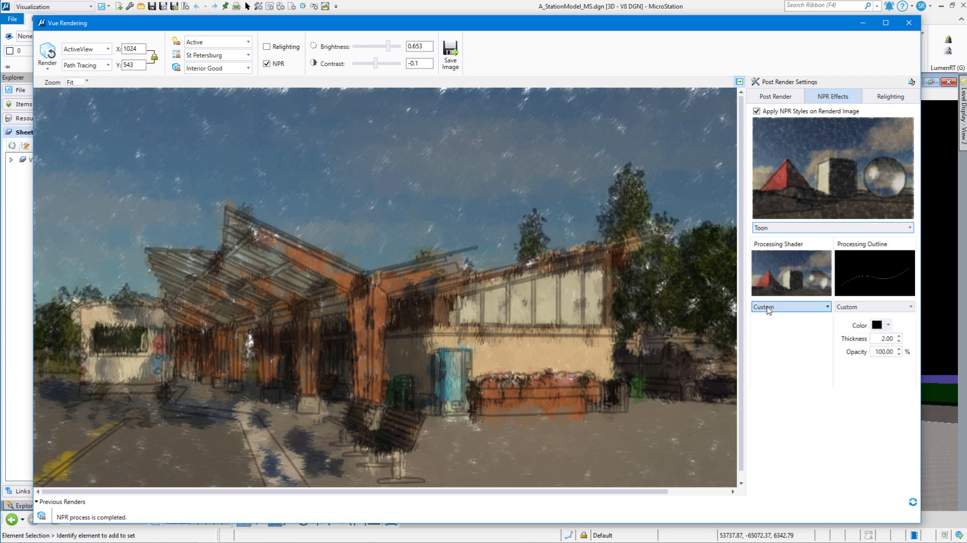
# Apply the Toon look to the render and lower its outline thickness to 1.00.
pyautogui.click(267, 63)
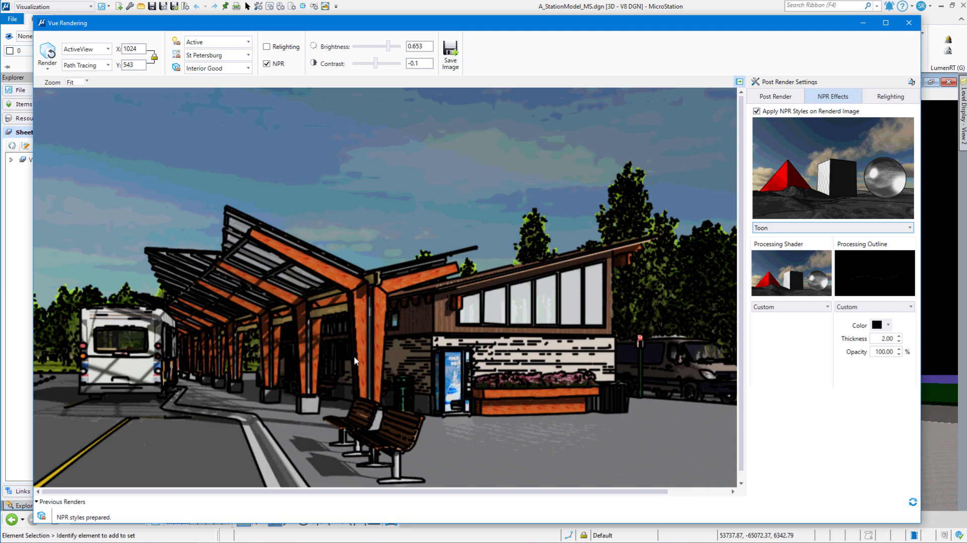
pyautogui.tripleClick(884, 338)
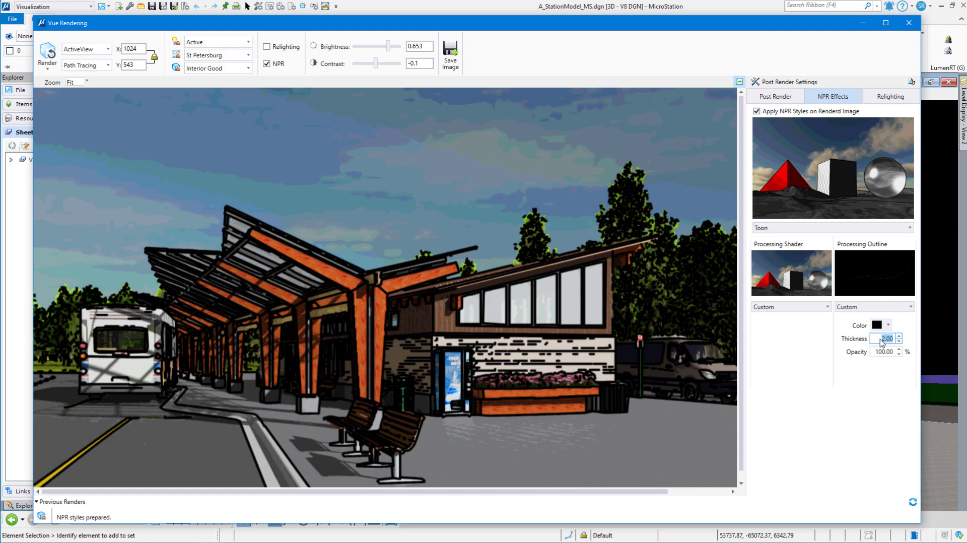
pyautogui.click(898, 340)
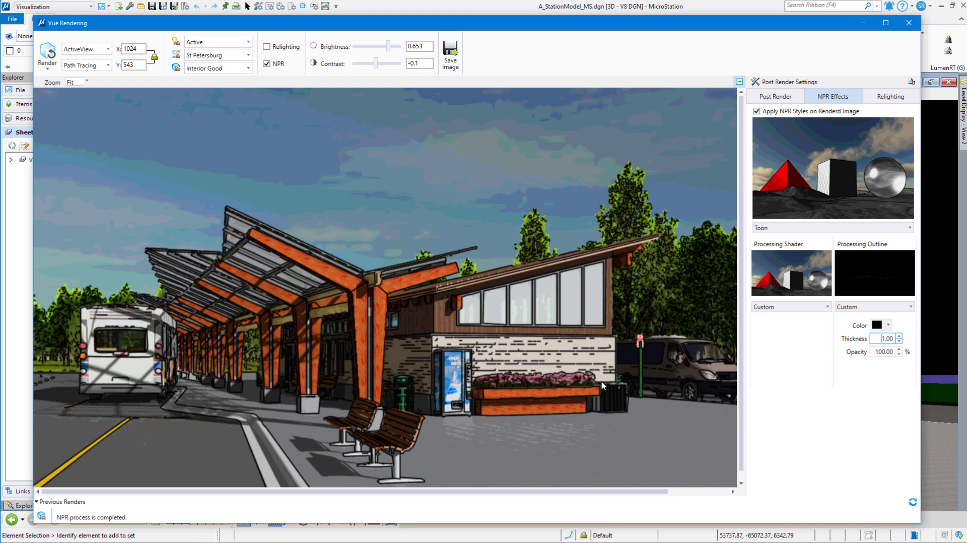
pyautogui.moveTo(587, 374)
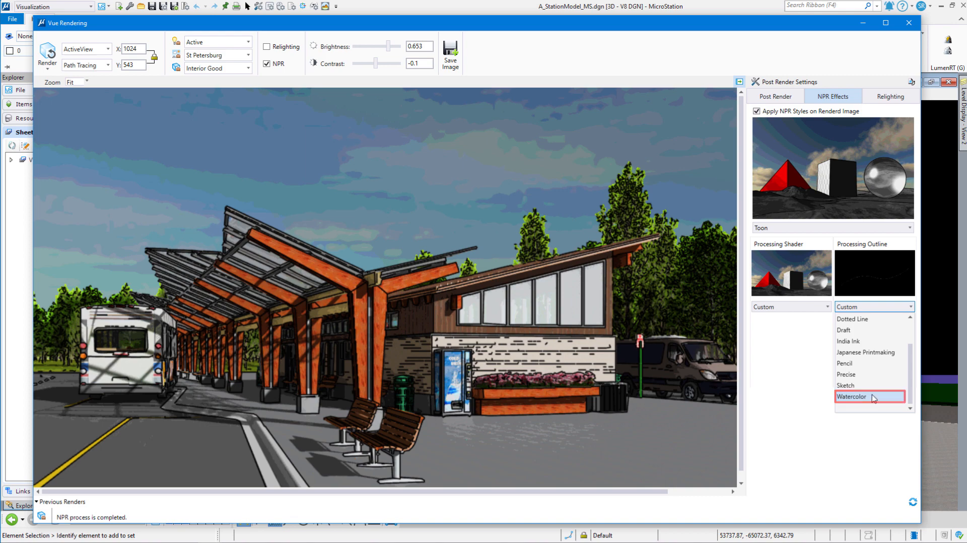
# Choose a Watercolor outline, then switch NPR styling off to restore the photorealistic render.
pyautogui.click(870, 396)
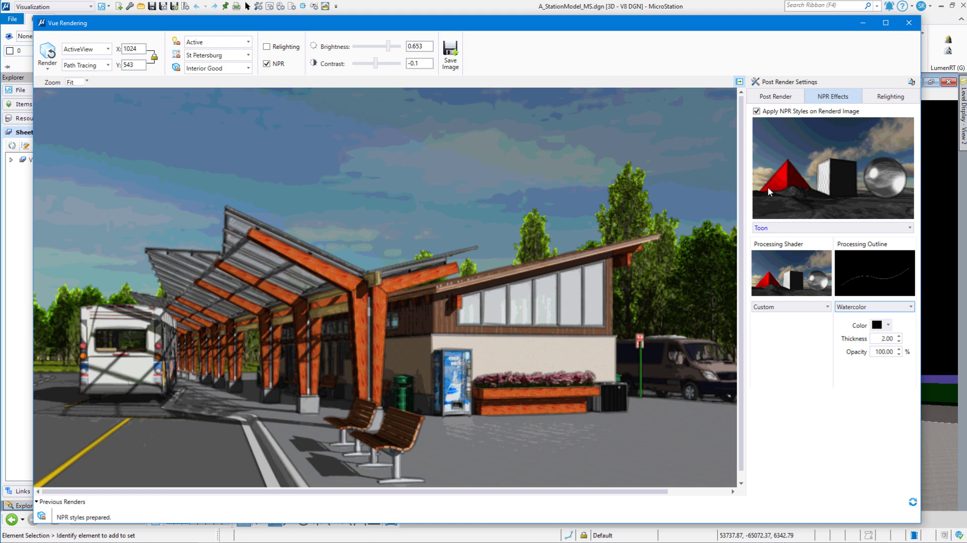
pyautogui.moveTo(480, 326)
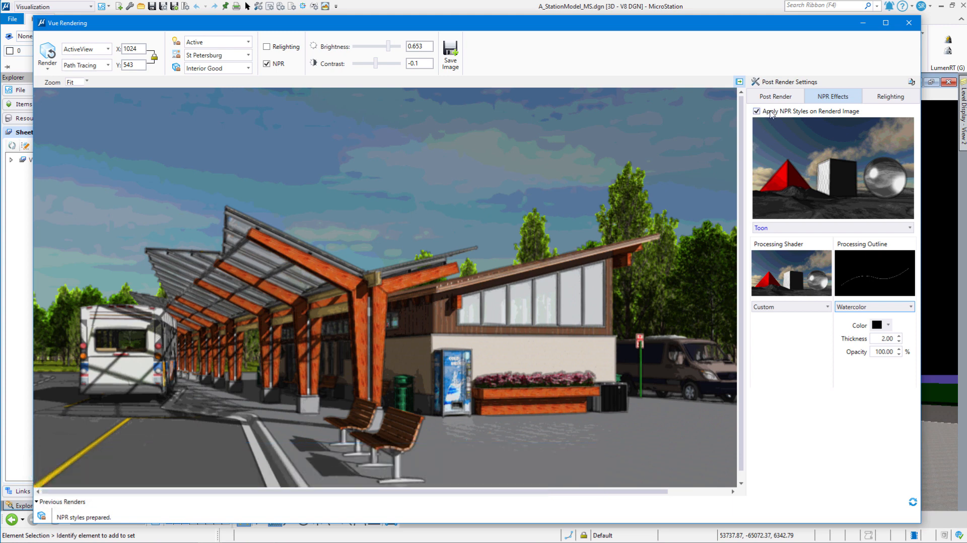
pyautogui.moveTo(294, 285)
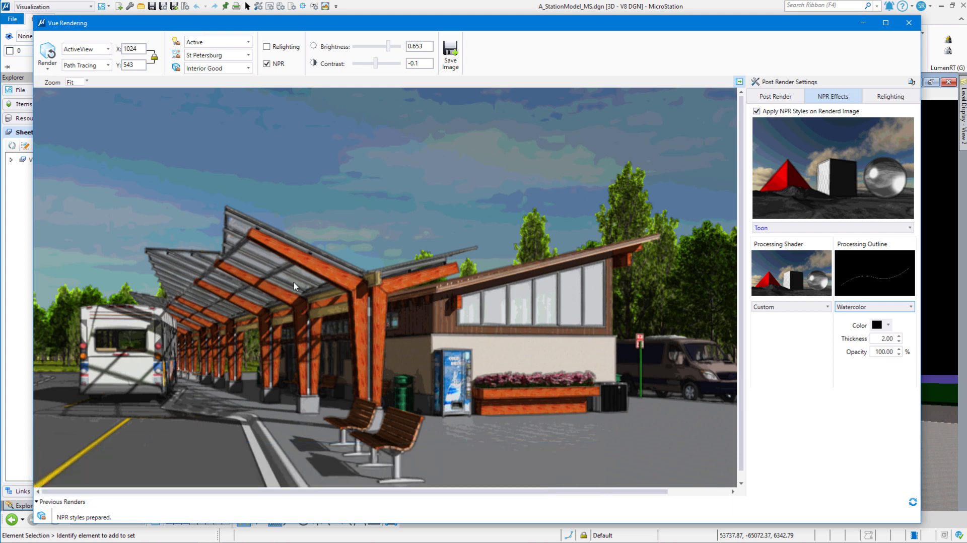
pyautogui.moveTo(717, 167)
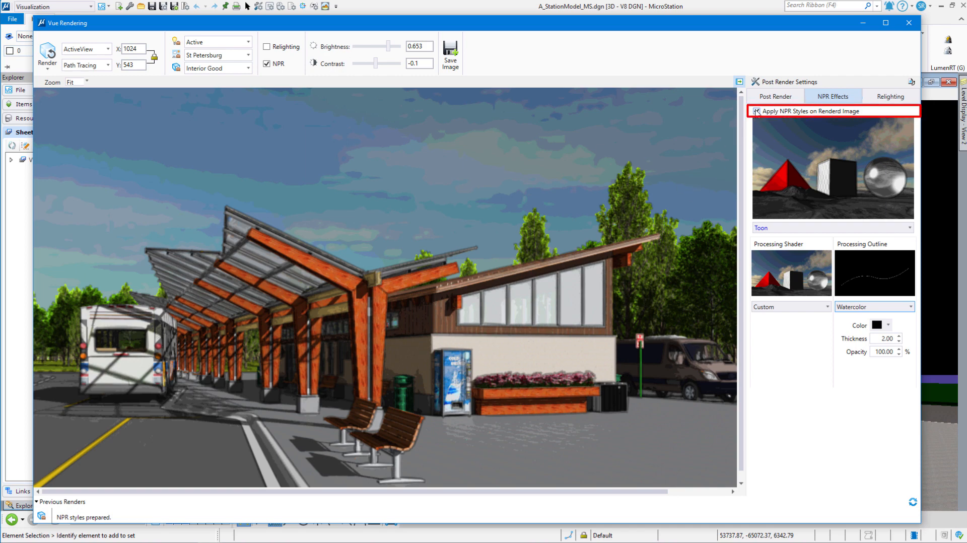
pyautogui.click(756, 111)
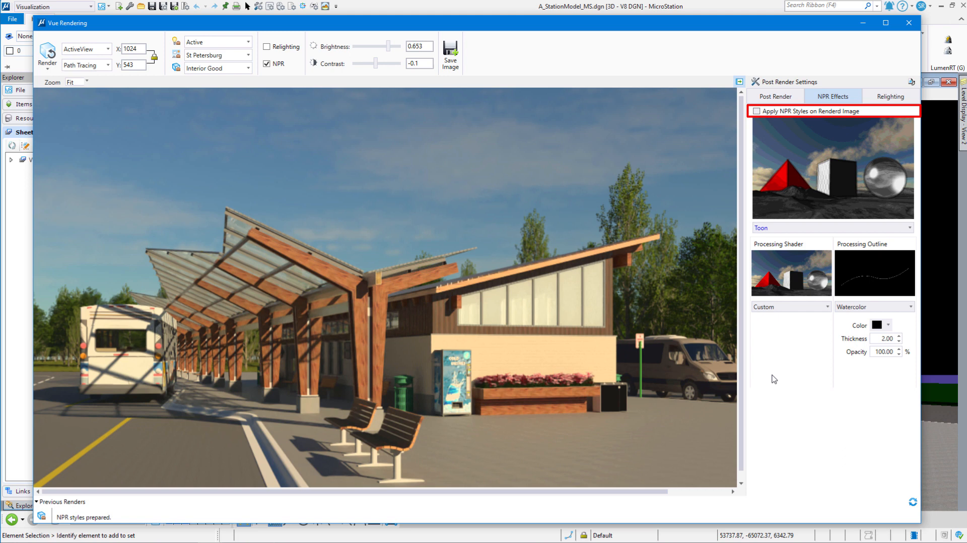